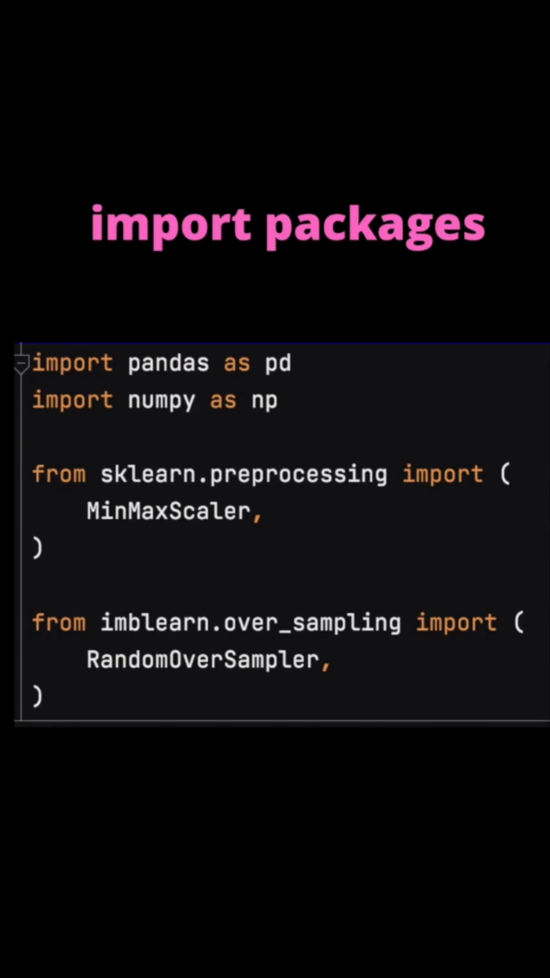
pyautogui.scroll(-3)
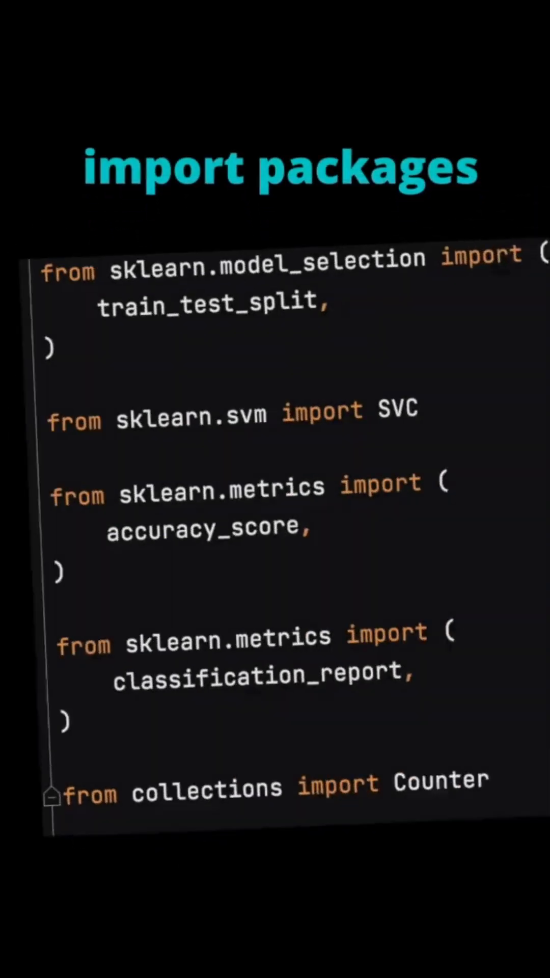